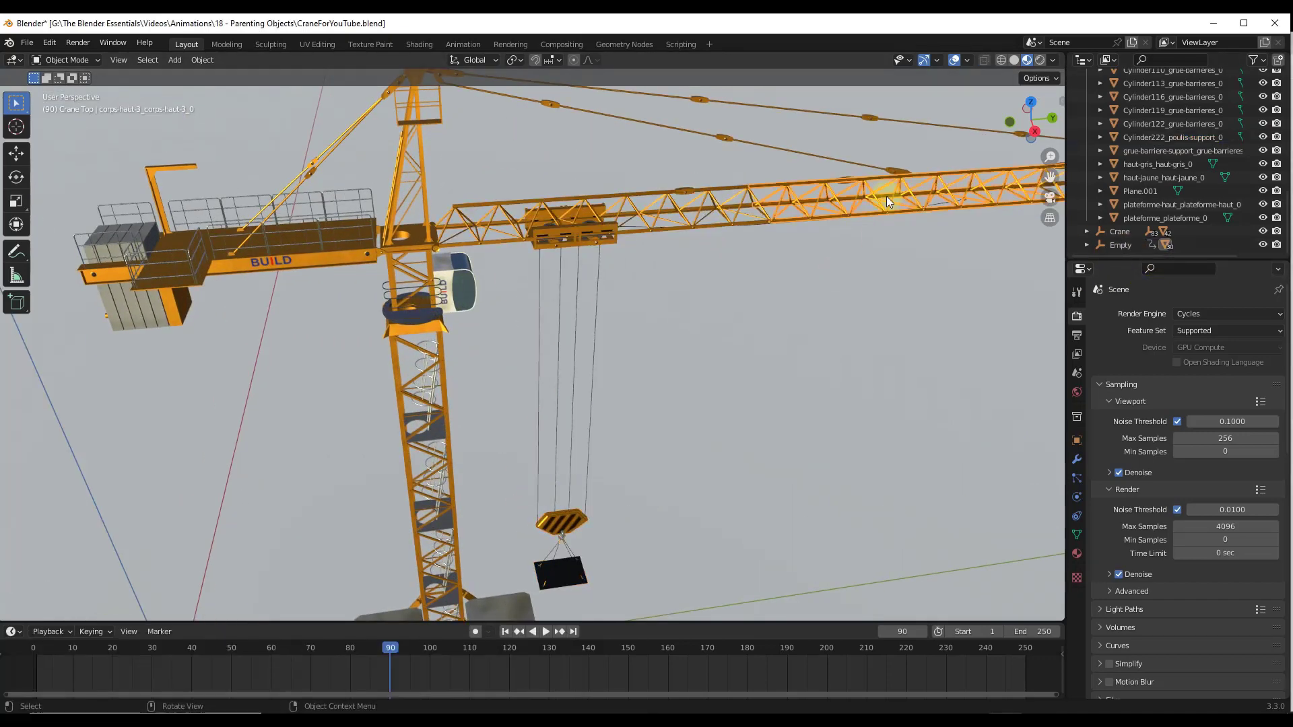
- Preview the crane rotation, then slide the hook assembly along global Y under the jib
{"action": "left_click", "coordinate": [1120, 245]}
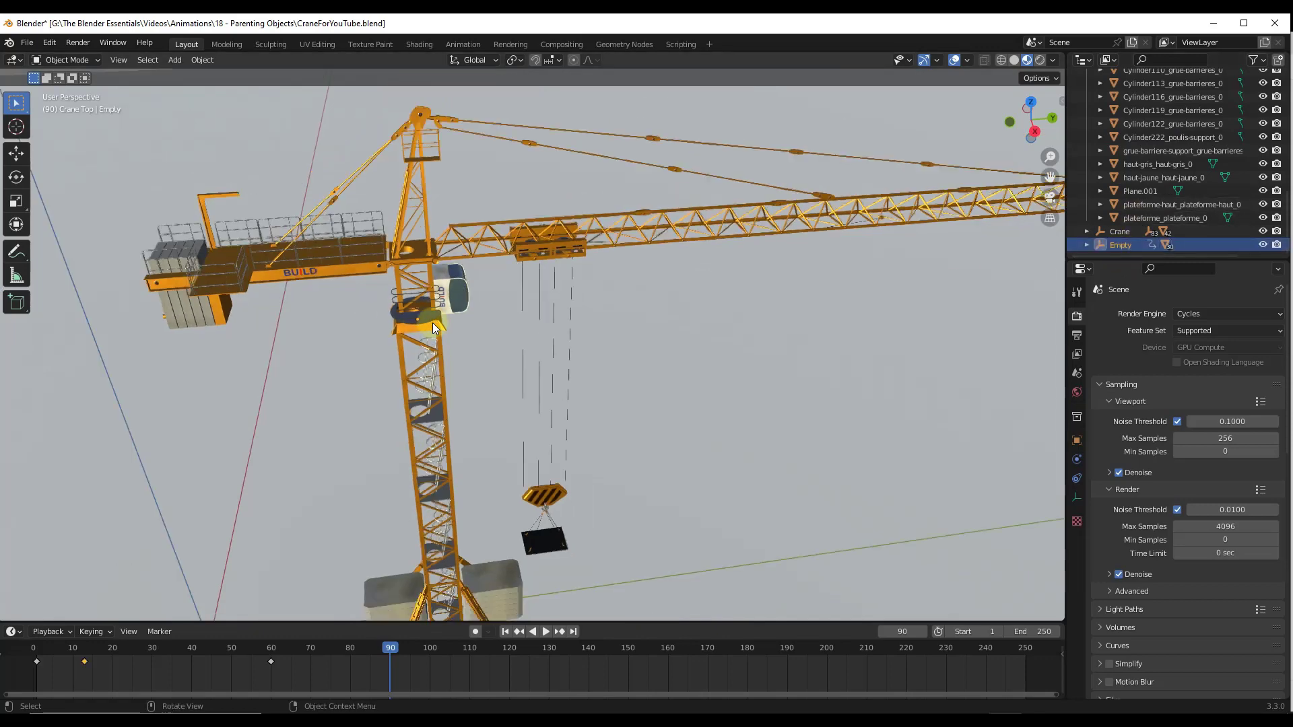
{"action": "key", "text": "r"}
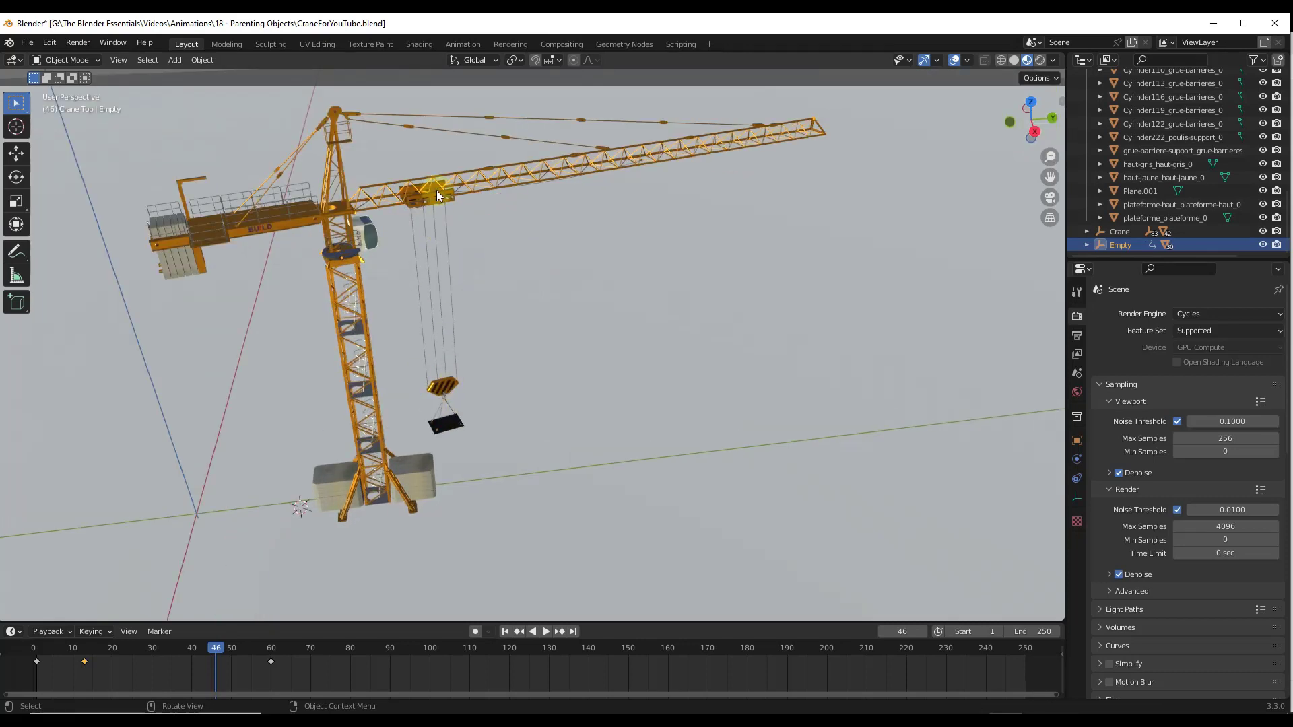
{"action": "mouse_move", "coordinate": [793, 147]}
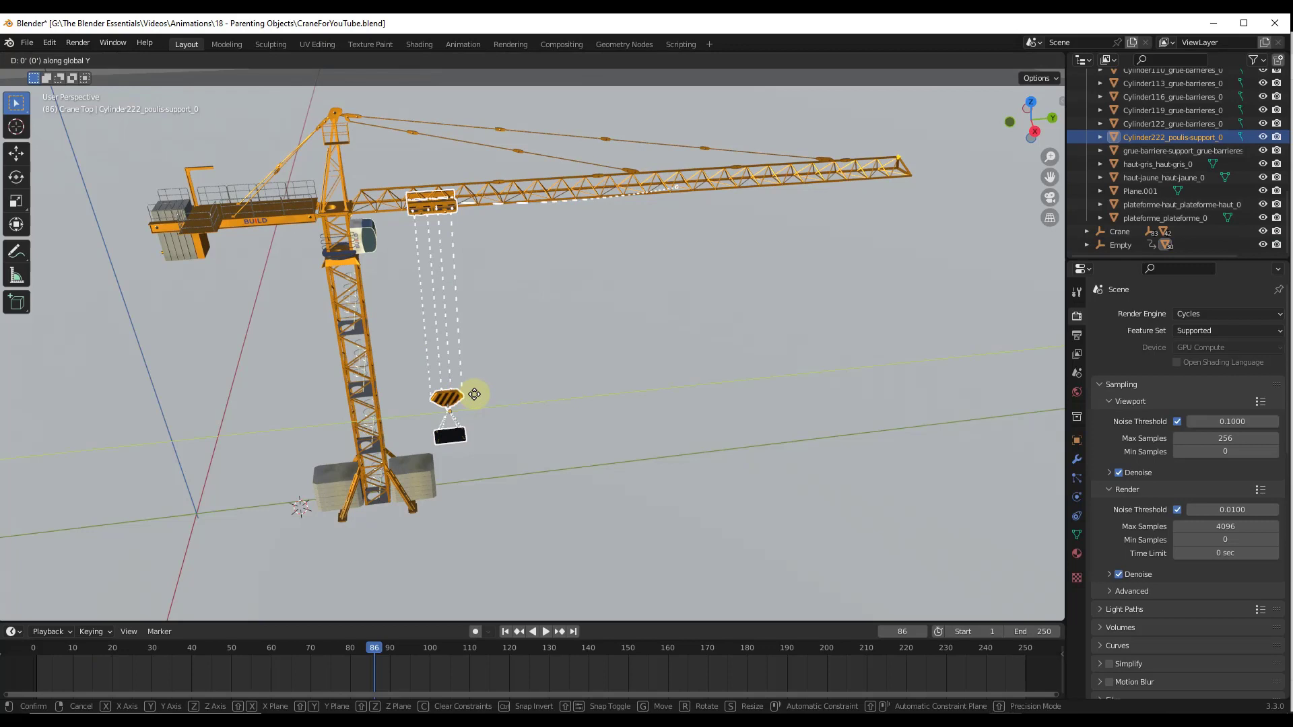
{"action": "left_click_drag", "start_coordinate": [474, 393], "coordinate": [536, 388]}
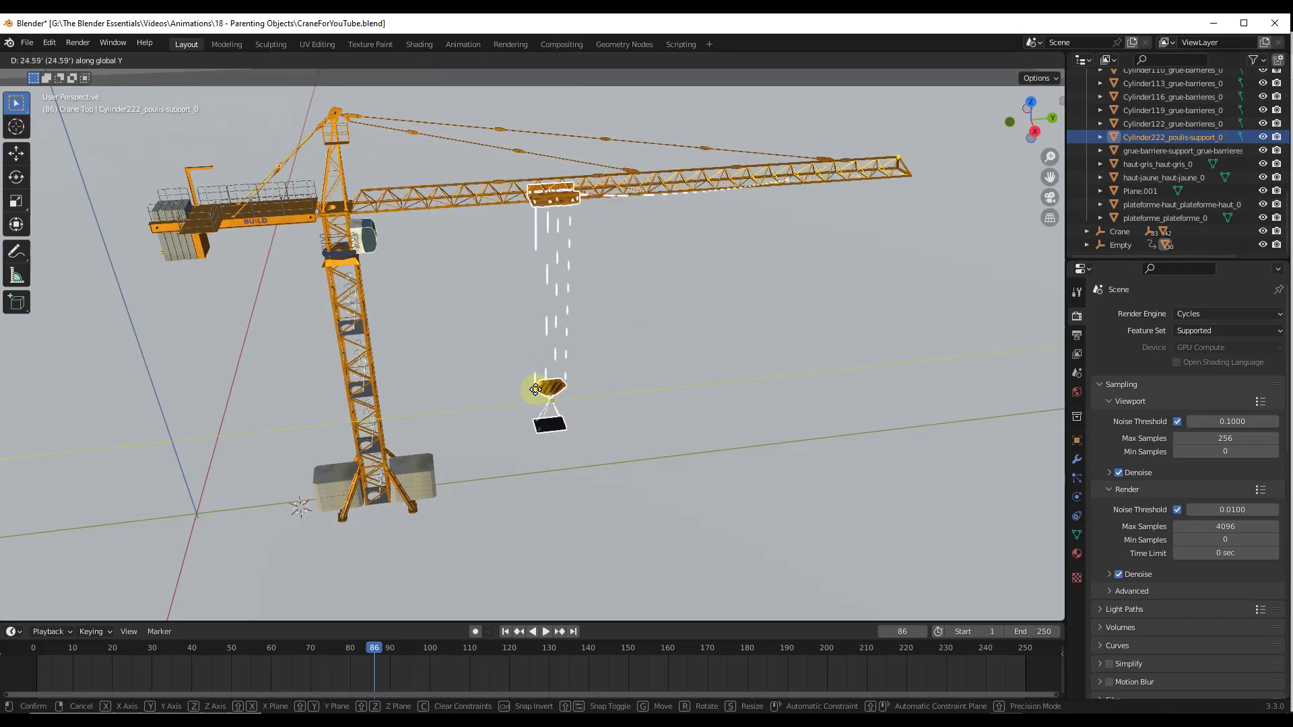
{"action": "left_click_drag", "start_coordinate": [549, 392], "coordinate": [511, 392]}
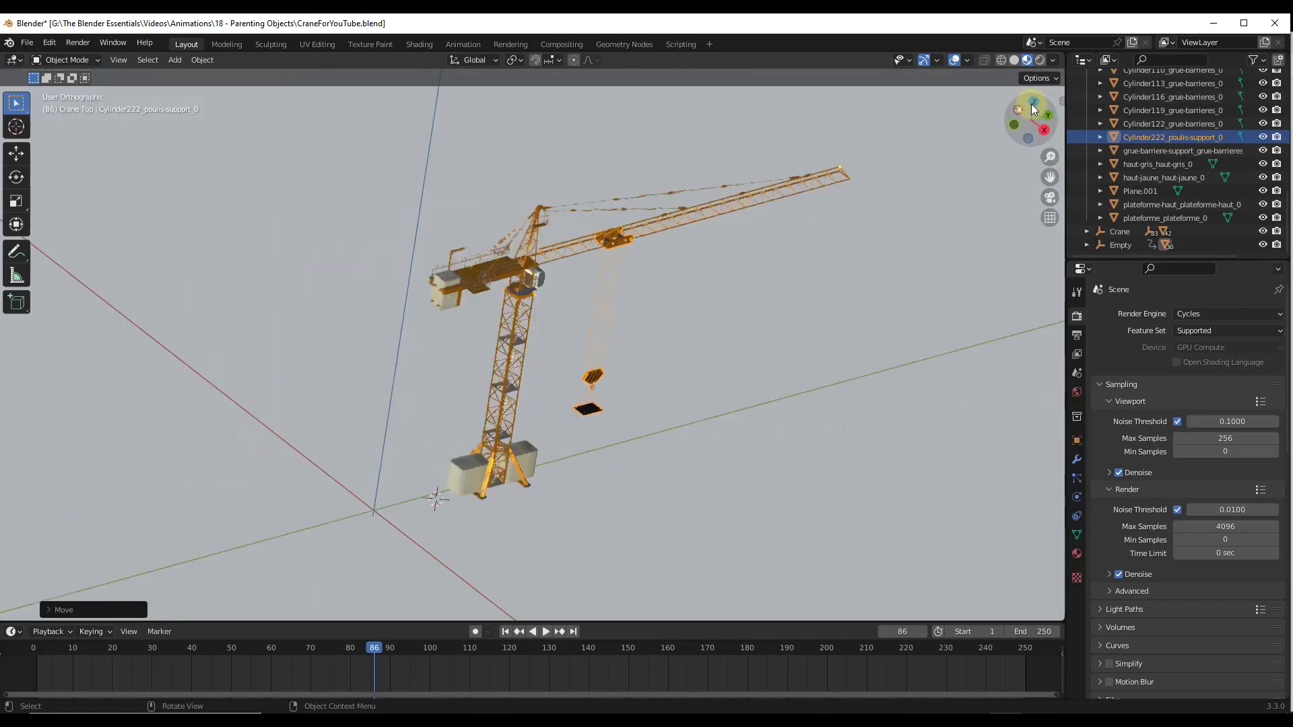
{"action": "left_click", "coordinate": [1032, 102]}
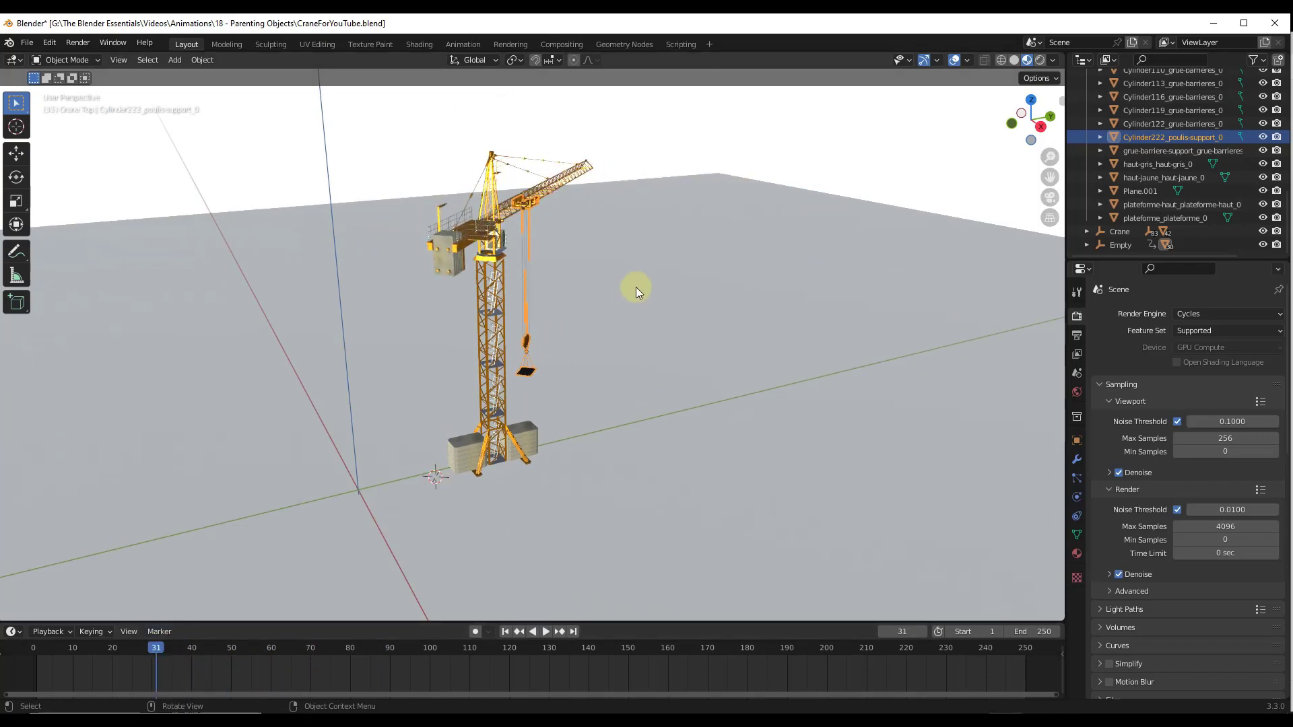
{"action": "left_click_drag", "start_coordinate": [635, 291], "coordinate": [490, 246]}
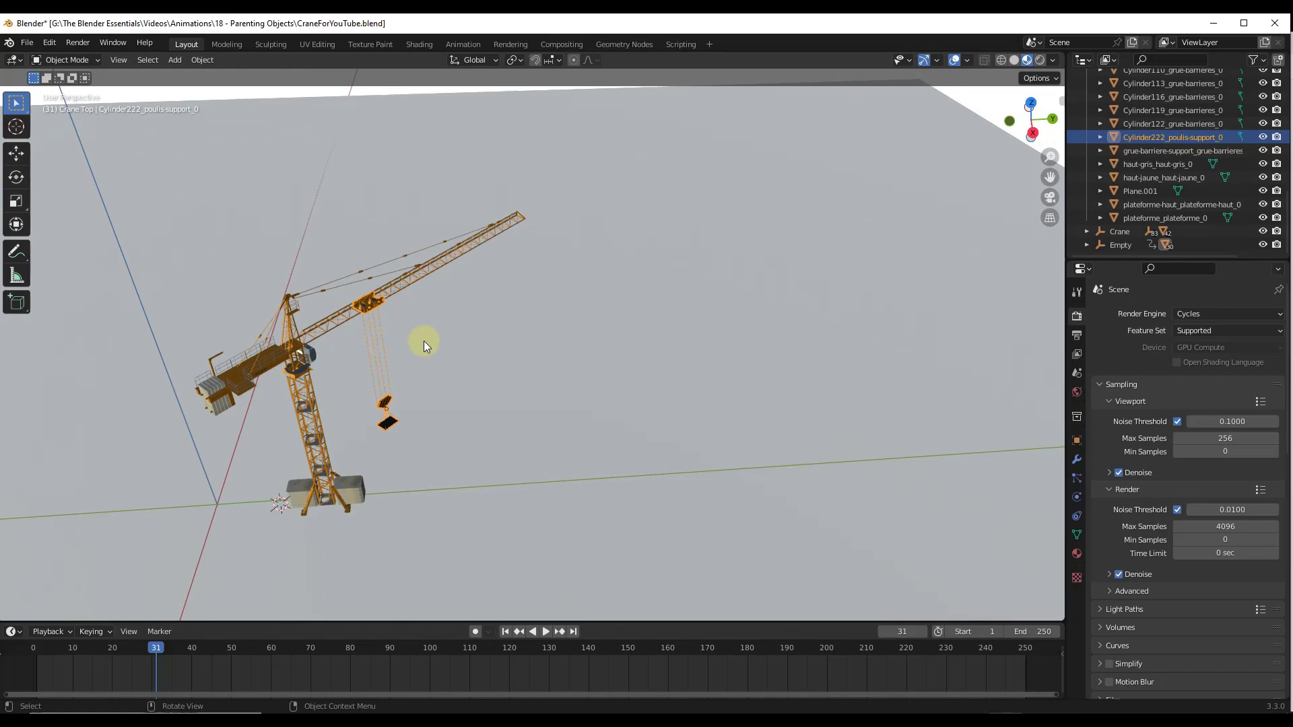
{"action": "key", "text": "g"}
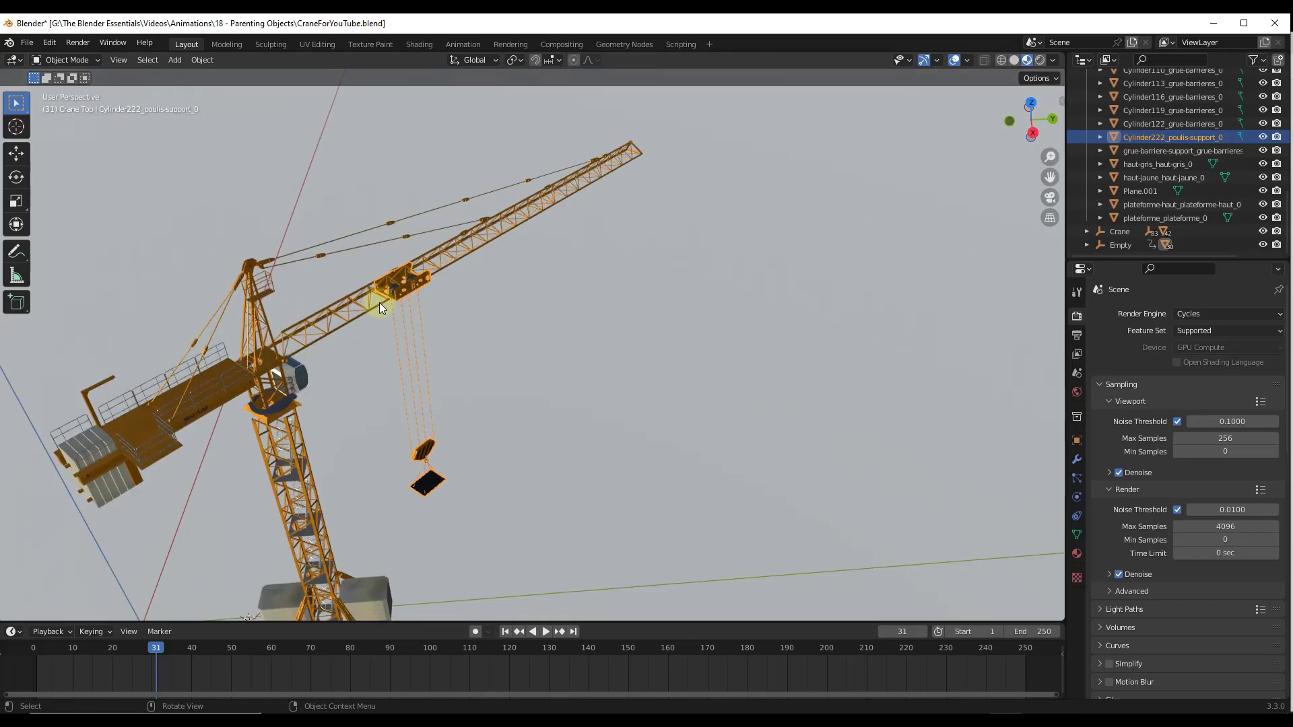
{"action": "left_click_drag", "start_coordinate": [379, 305], "coordinate": [470, 289]}
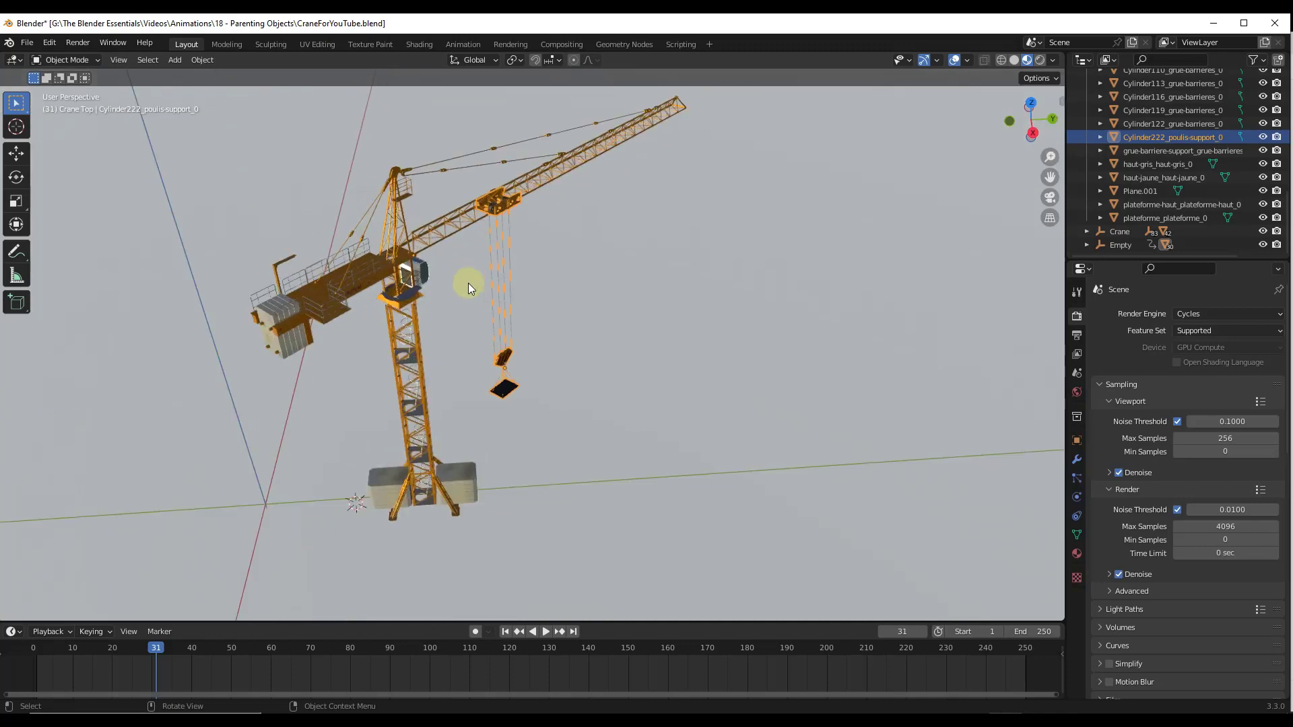
{"action": "left_click", "coordinate": [503, 388]}
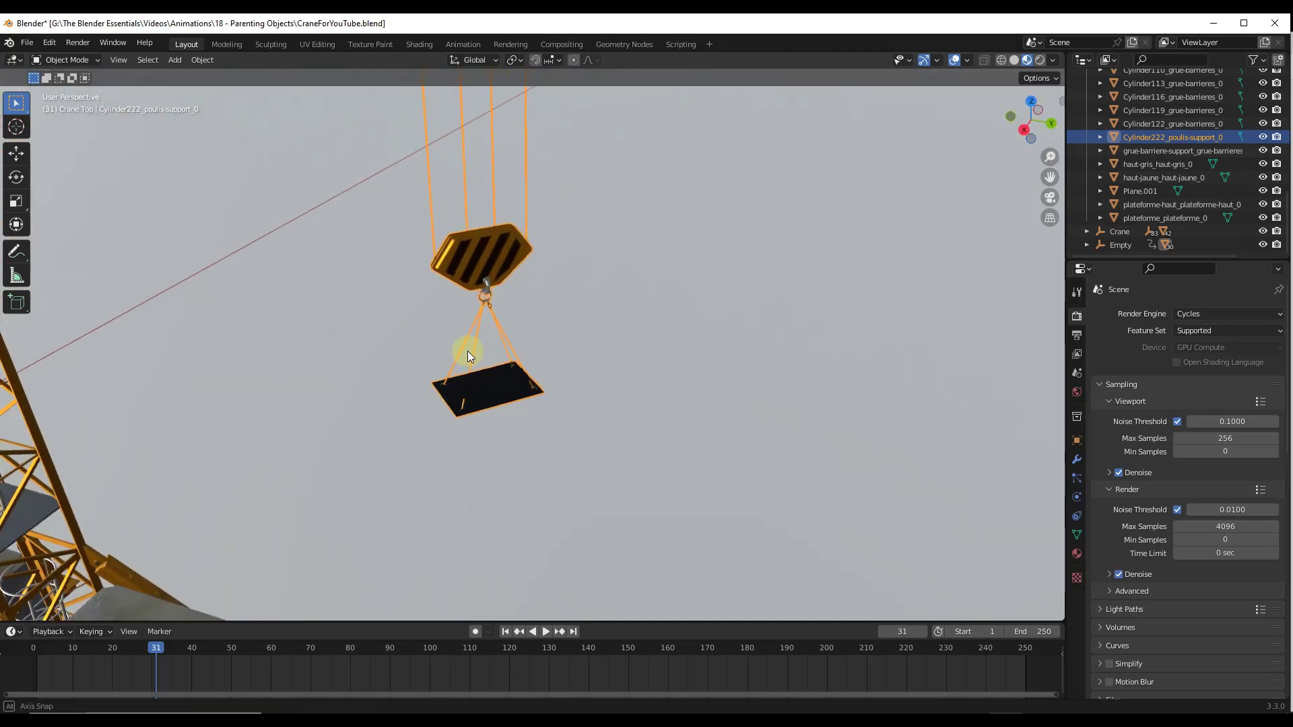
{"action": "left_click", "coordinate": [1037, 77]}
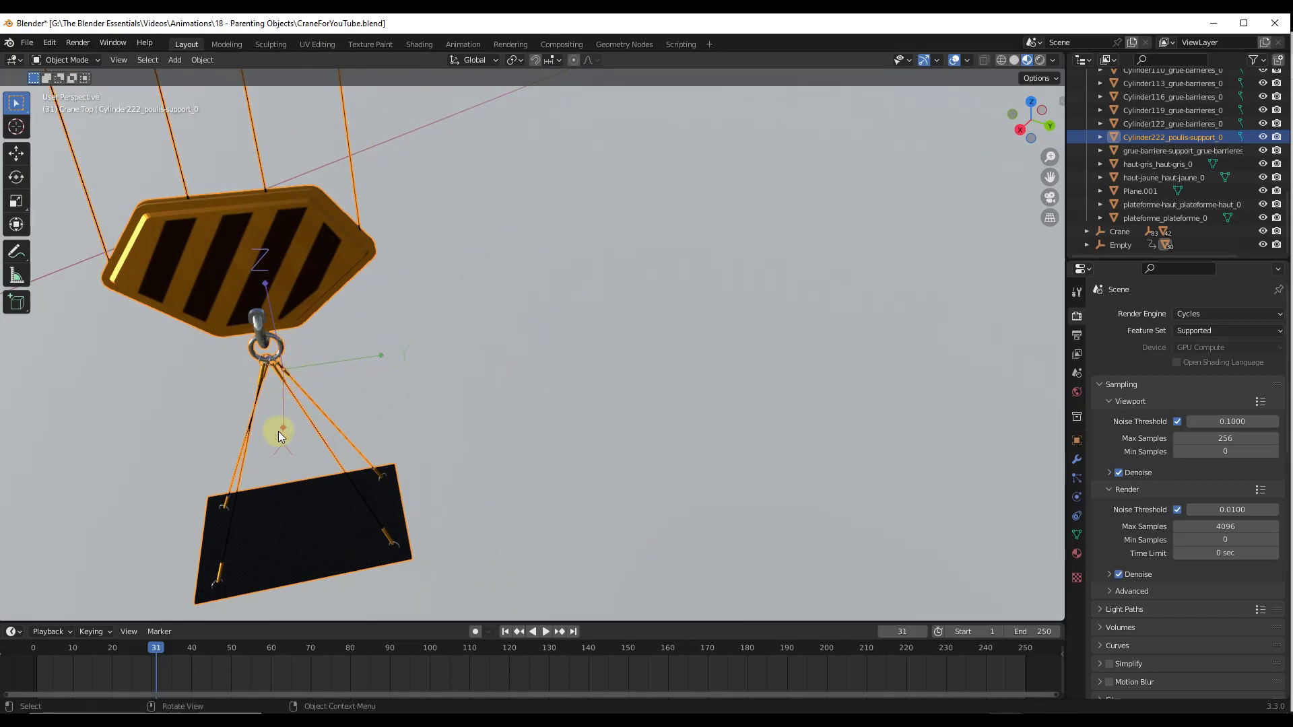
{"action": "left_click_drag", "start_coordinate": [279, 436], "coordinate": [298, 368]}
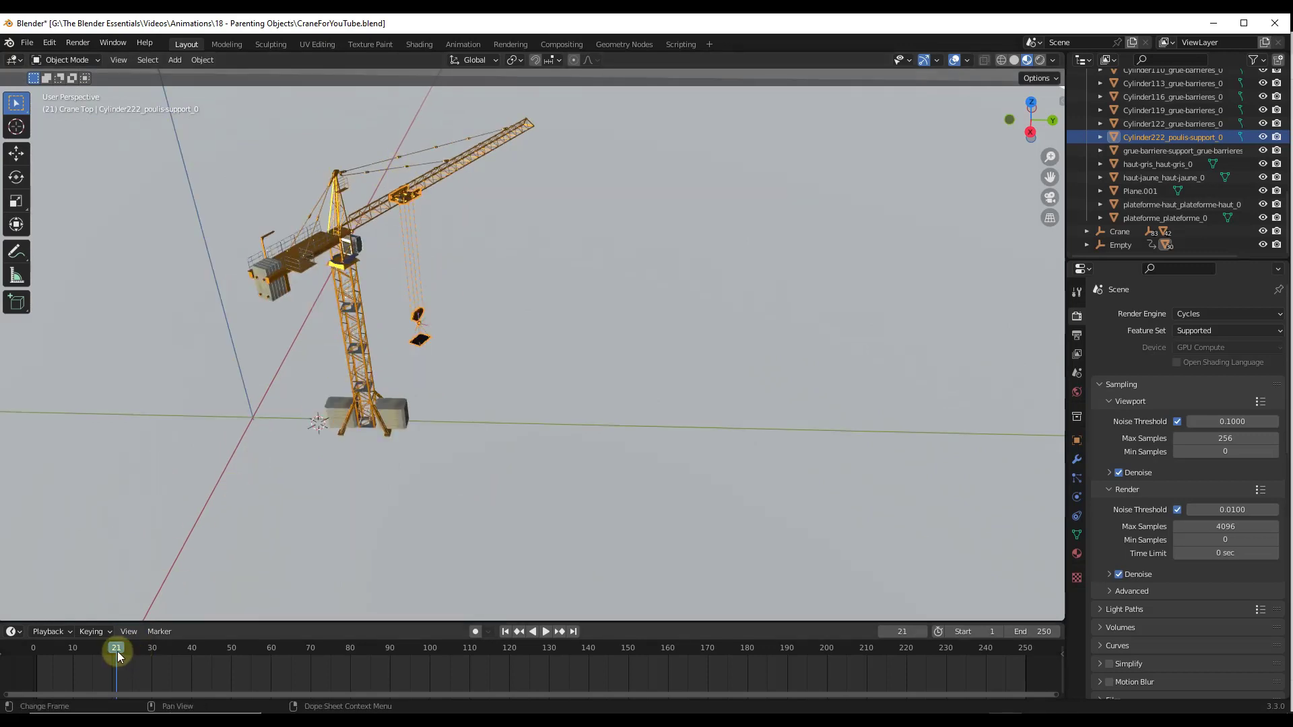
- At frame 10, deselect the hook assembly and set transform orientation to Local
{"action": "left_click_drag", "start_coordinate": [115, 647], "coordinate": [73, 648]}
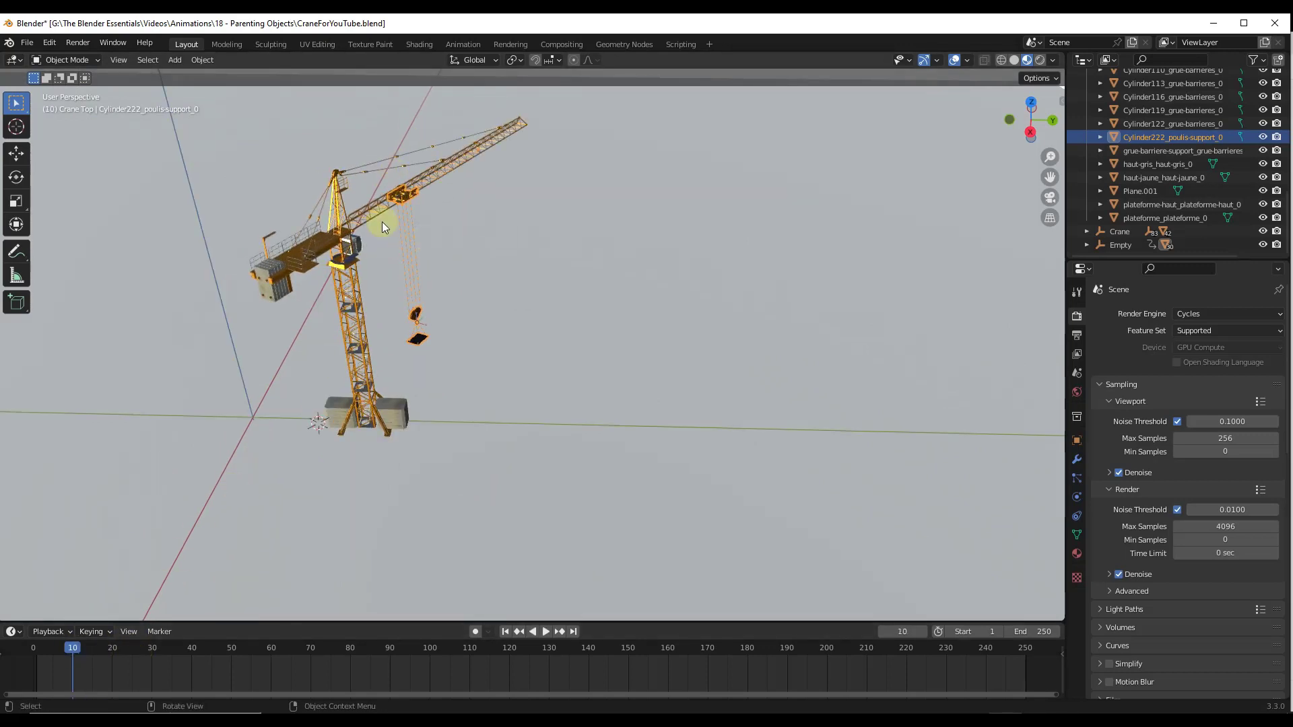
{"action": "scroll", "scroll_direction": "up", "scroll_amount": 3}
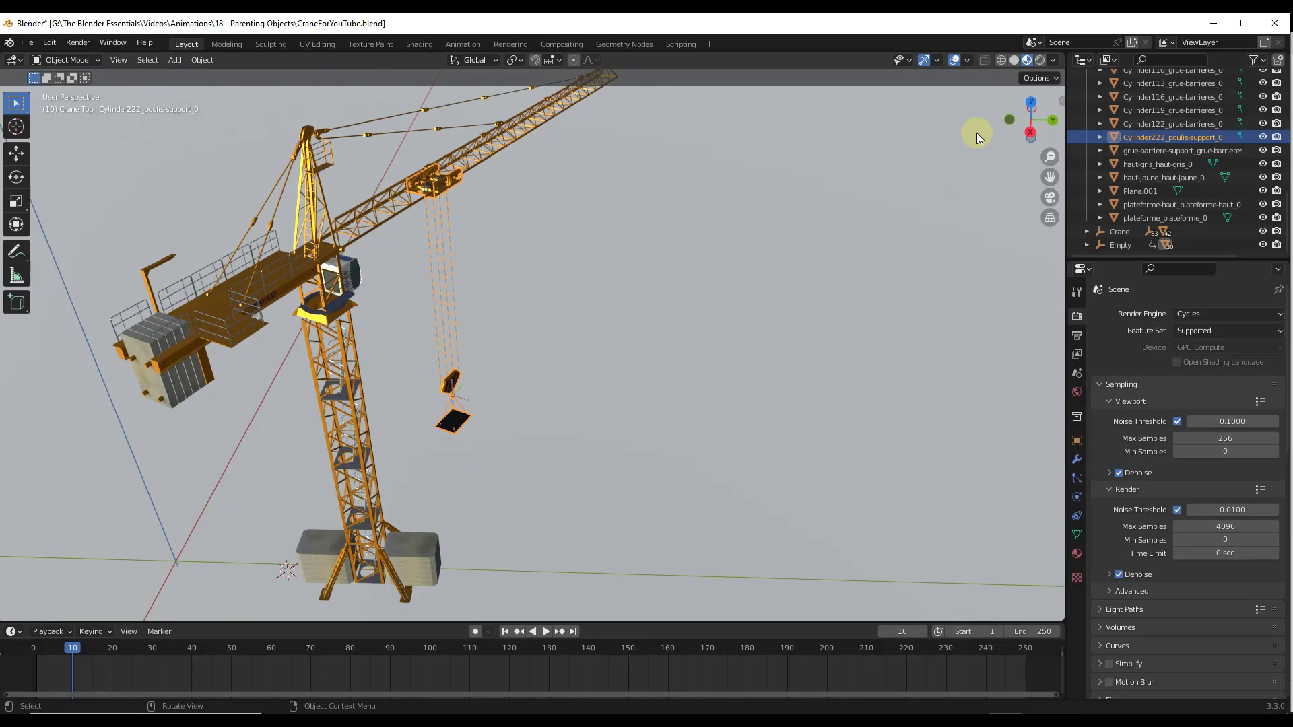
{"action": "left_click", "coordinate": [1037, 77]}
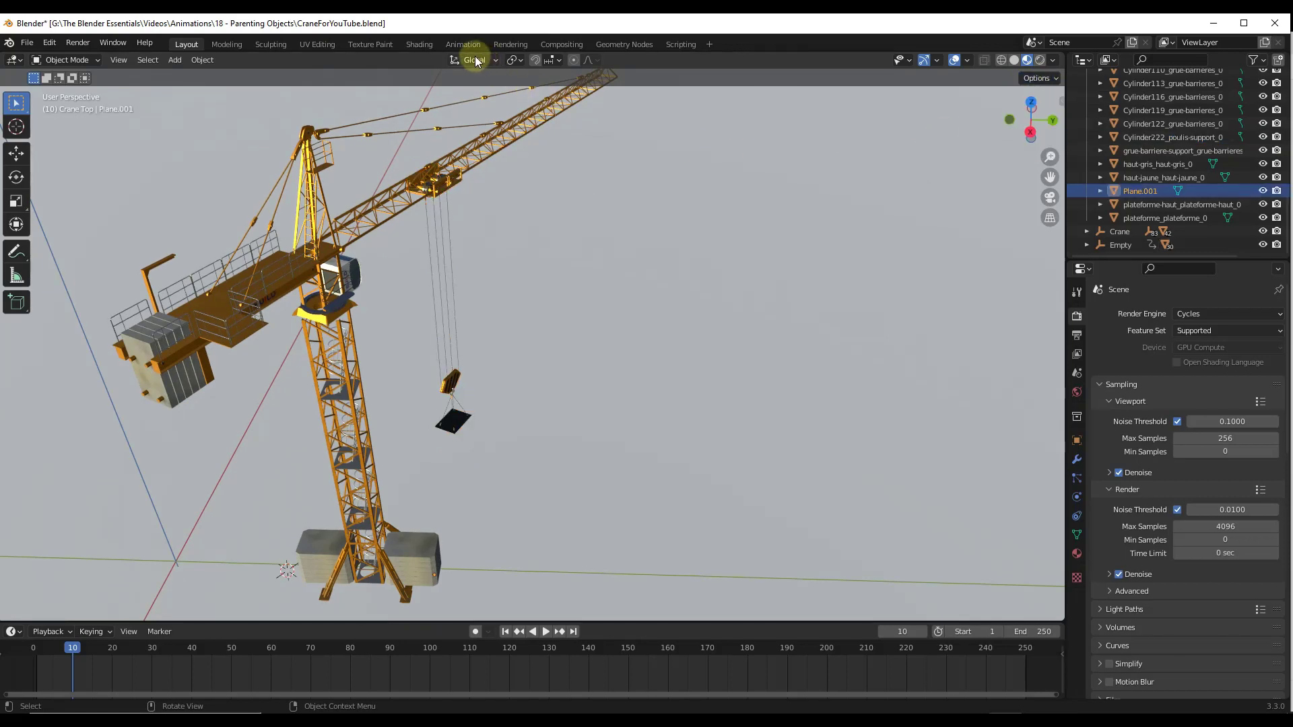
{"action": "left_click", "coordinate": [472, 60]}
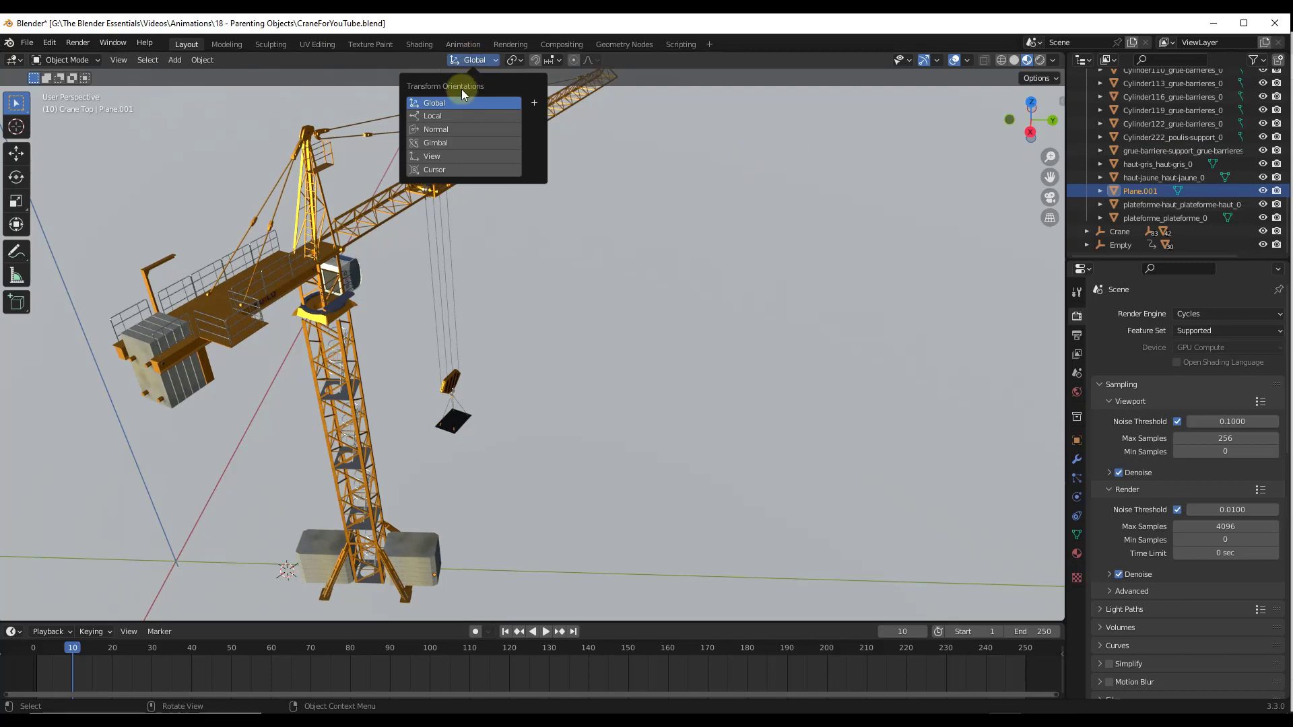
{"action": "mouse_move", "coordinate": [445, 117]}
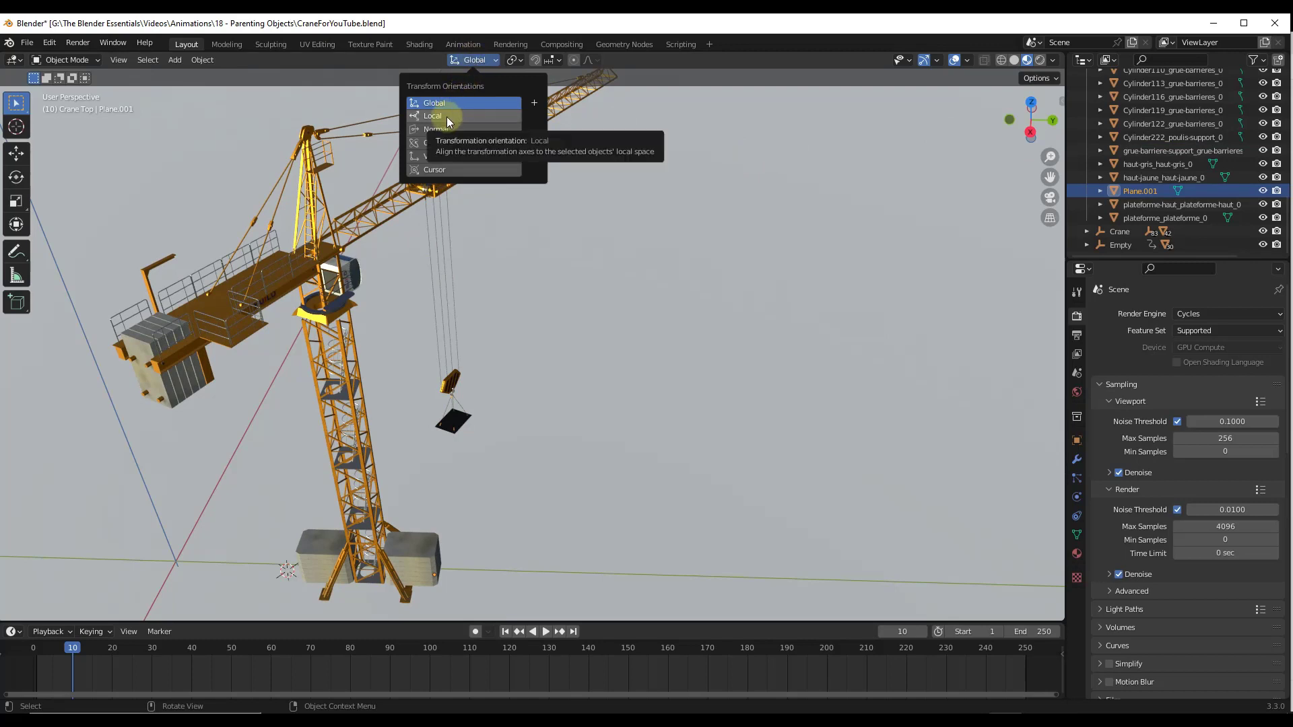
{"action": "mouse_move", "coordinate": [452, 103]}
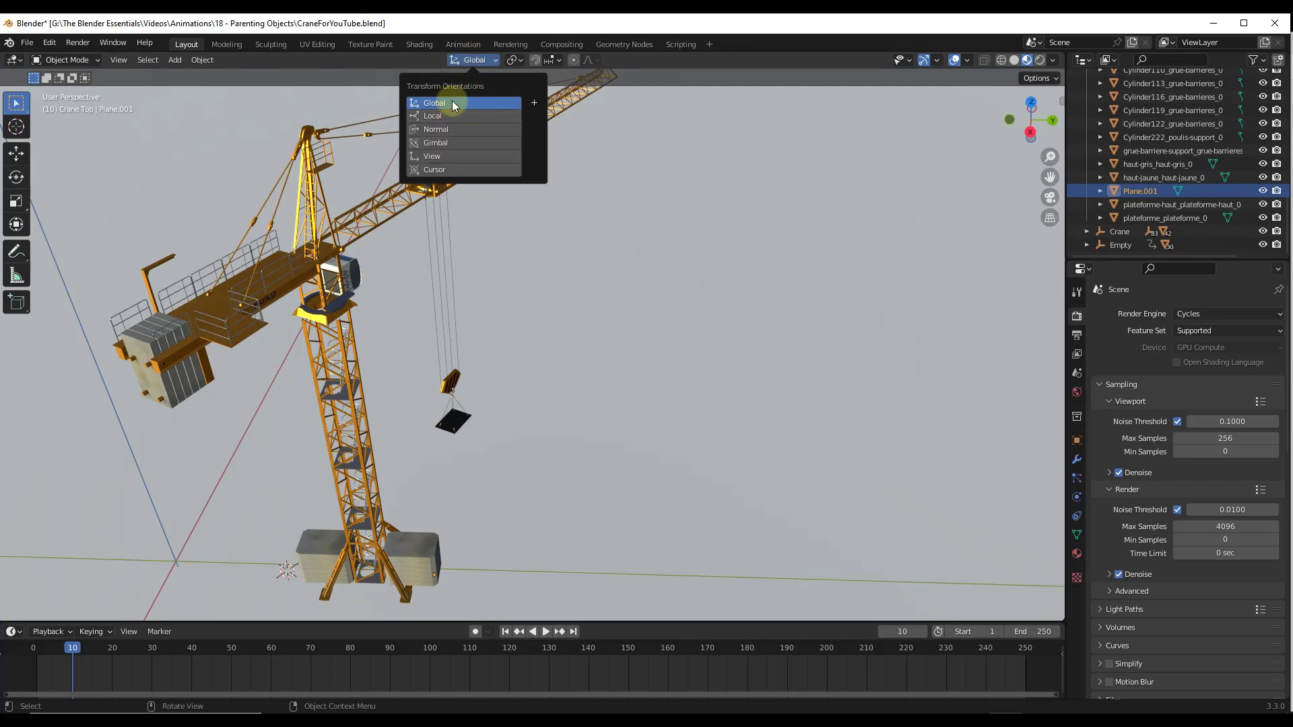
{"action": "left_click", "coordinate": [433, 115]}
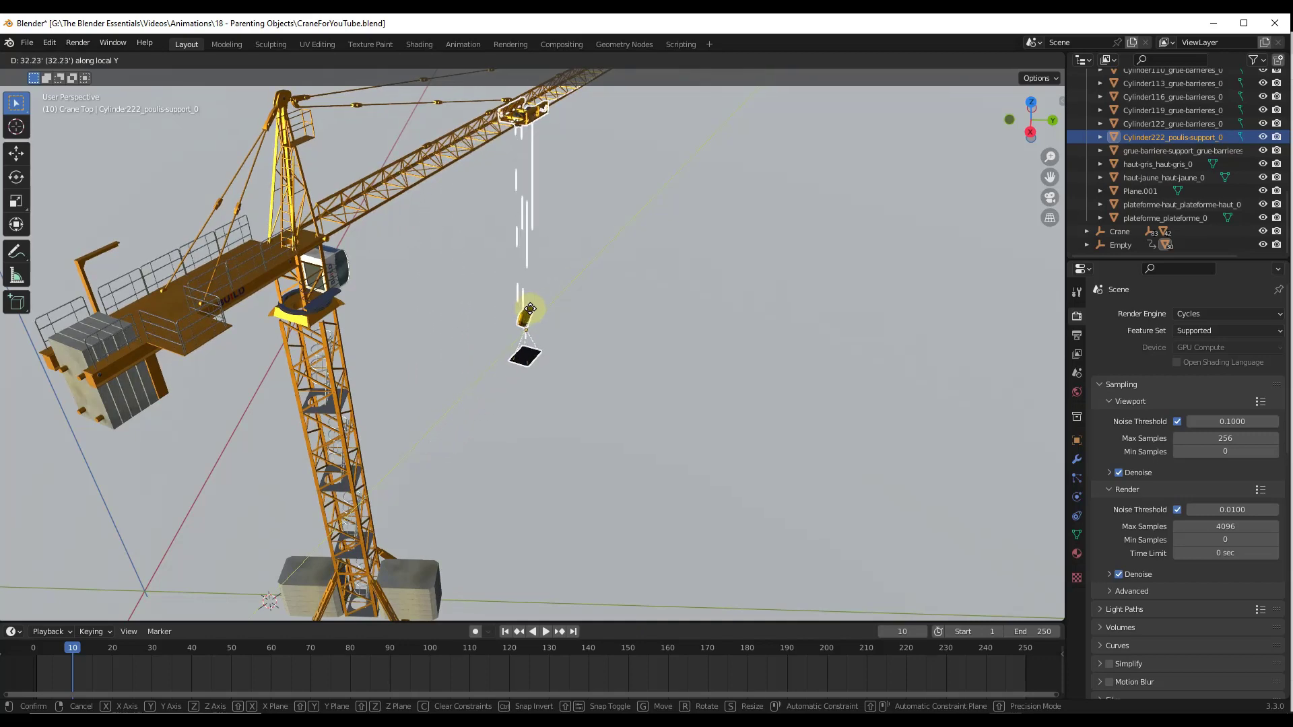
- Slide the hook outward along the jib on its local Y axis at frame 10
{"action": "left_click_drag", "start_coordinate": [532, 309], "coordinate": [493, 334]}
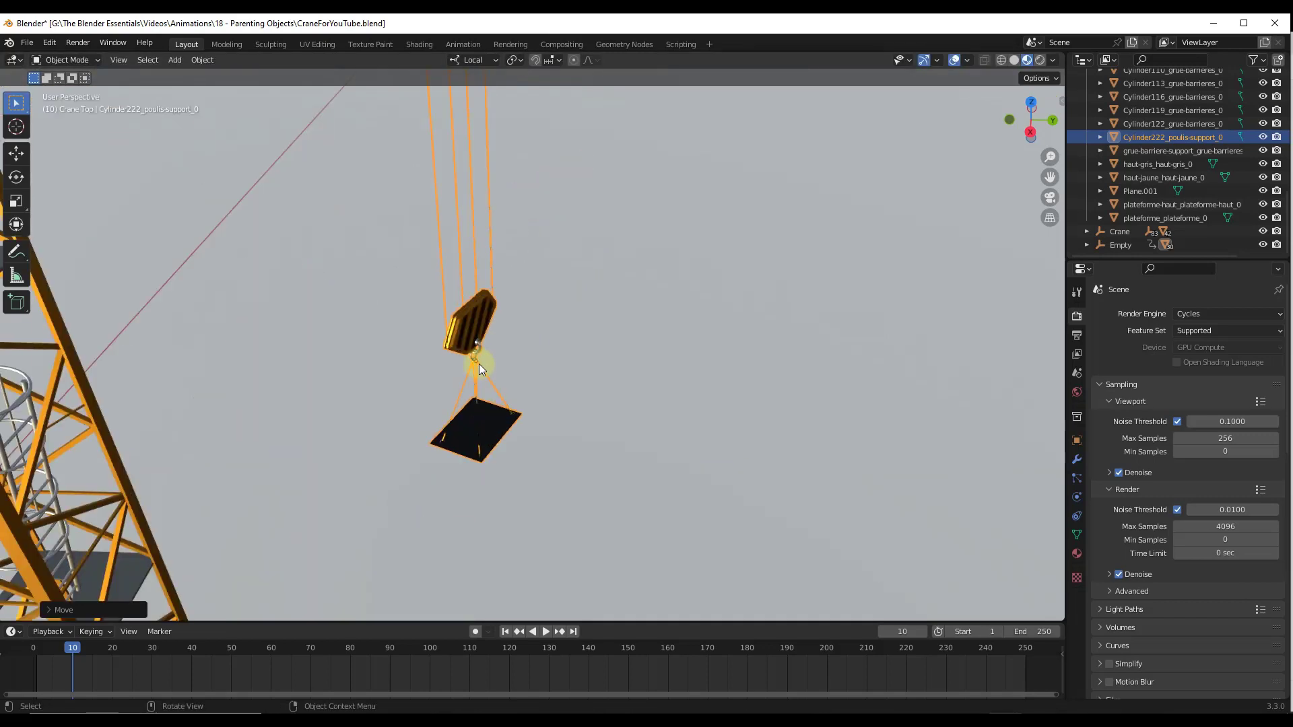
{"action": "mouse_move", "coordinate": [512, 344]}
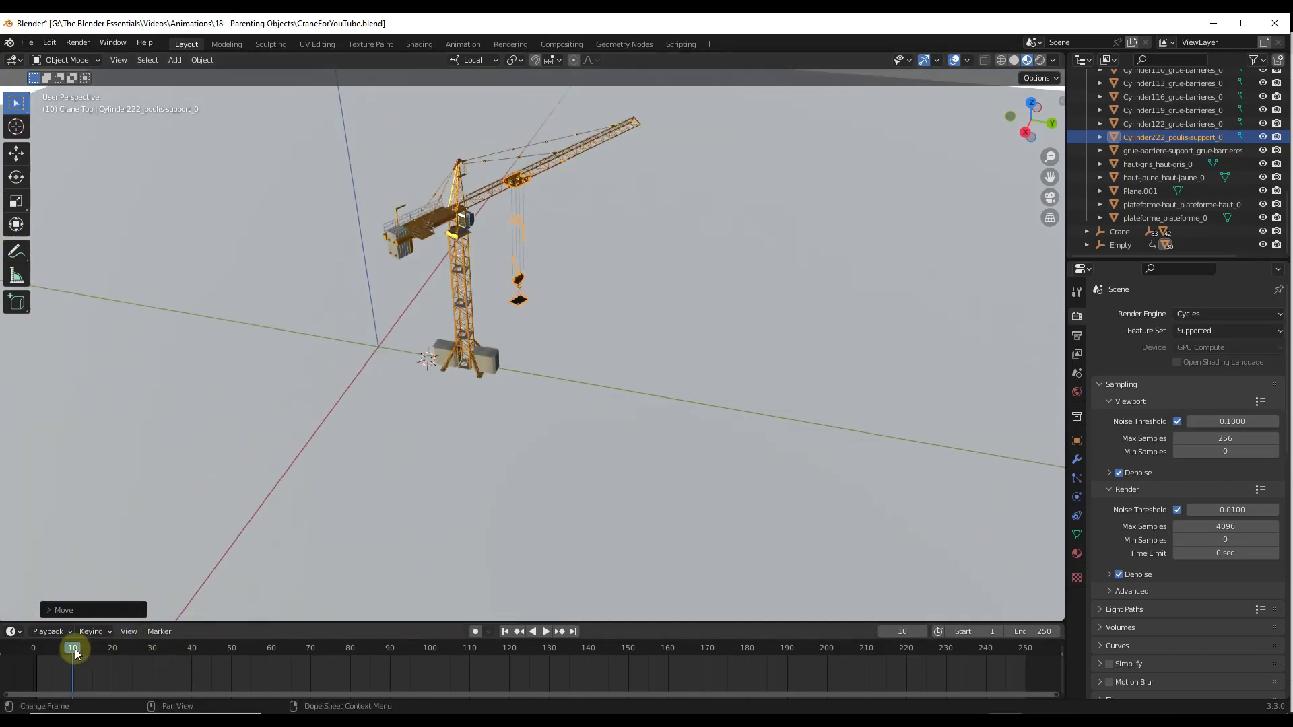
- Insert a location keyframe for the hook at frame 1, then select the trolley
{"action": "left_click_drag", "start_coordinate": [73, 647], "coordinate": [52, 543]}
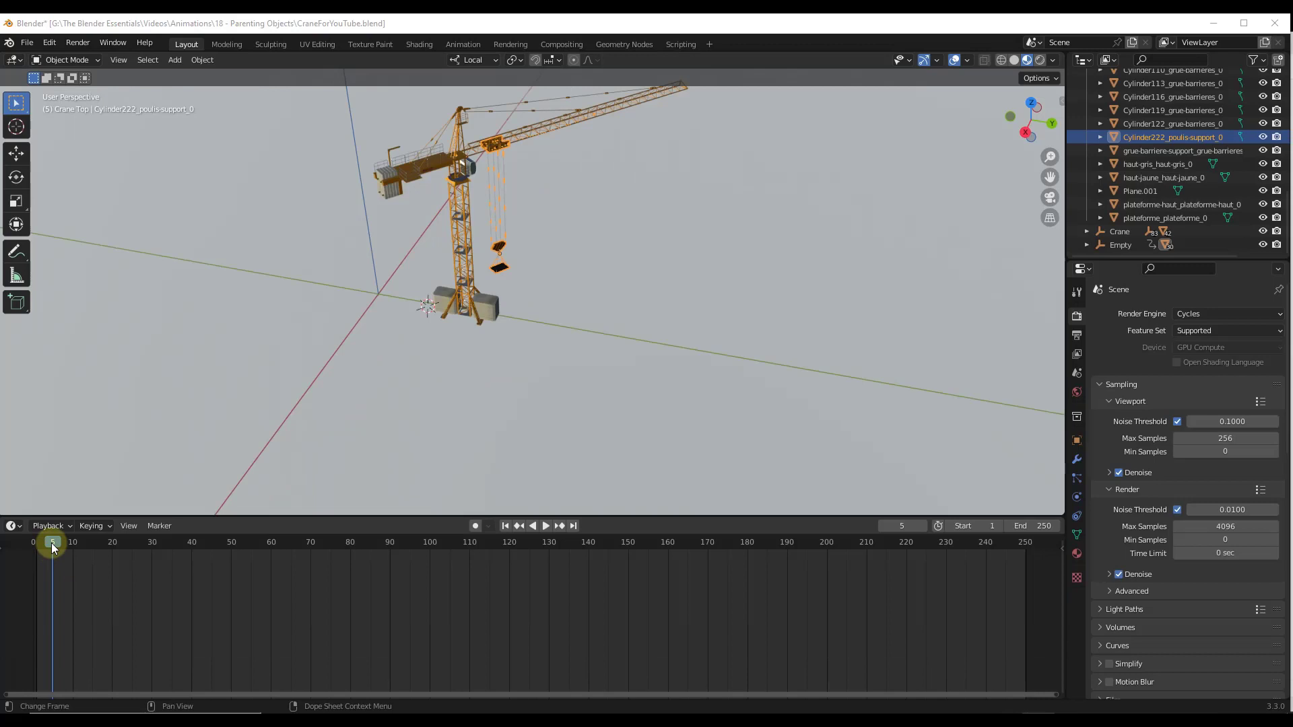
{"action": "left_click", "coordinate": [37, 541]}
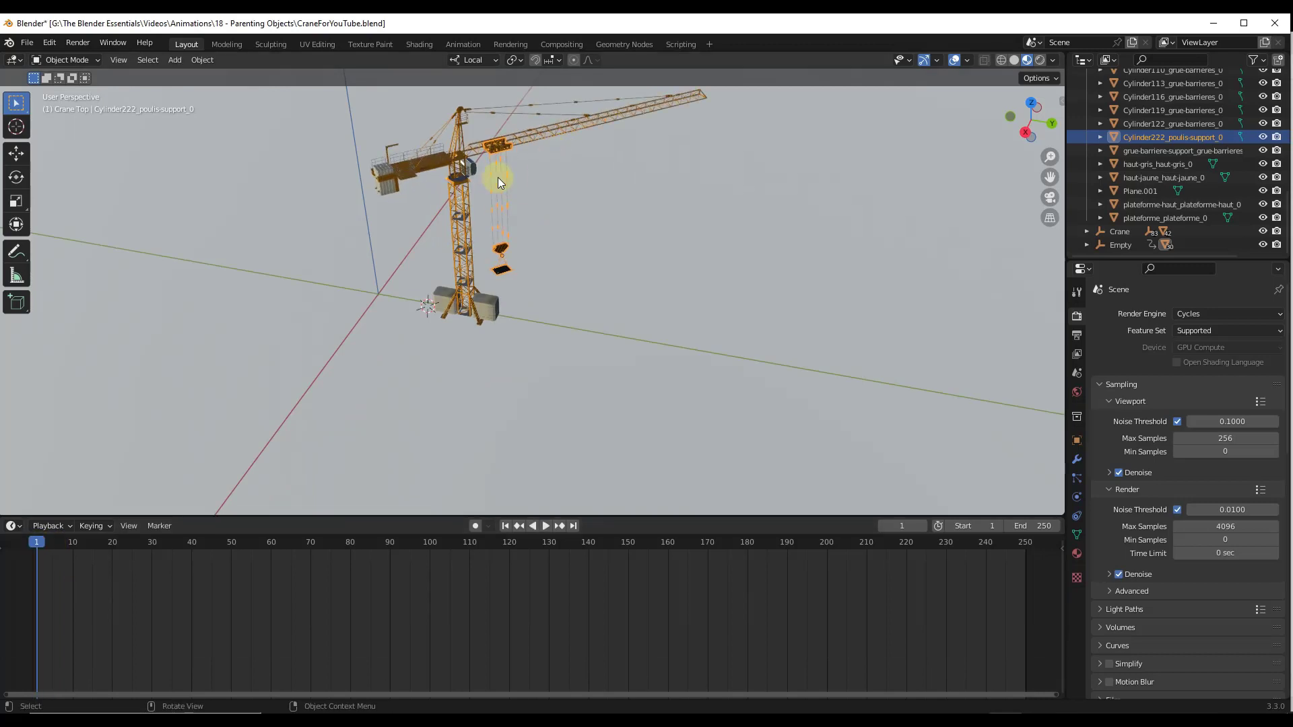
{"action": "key", "text": "i"}
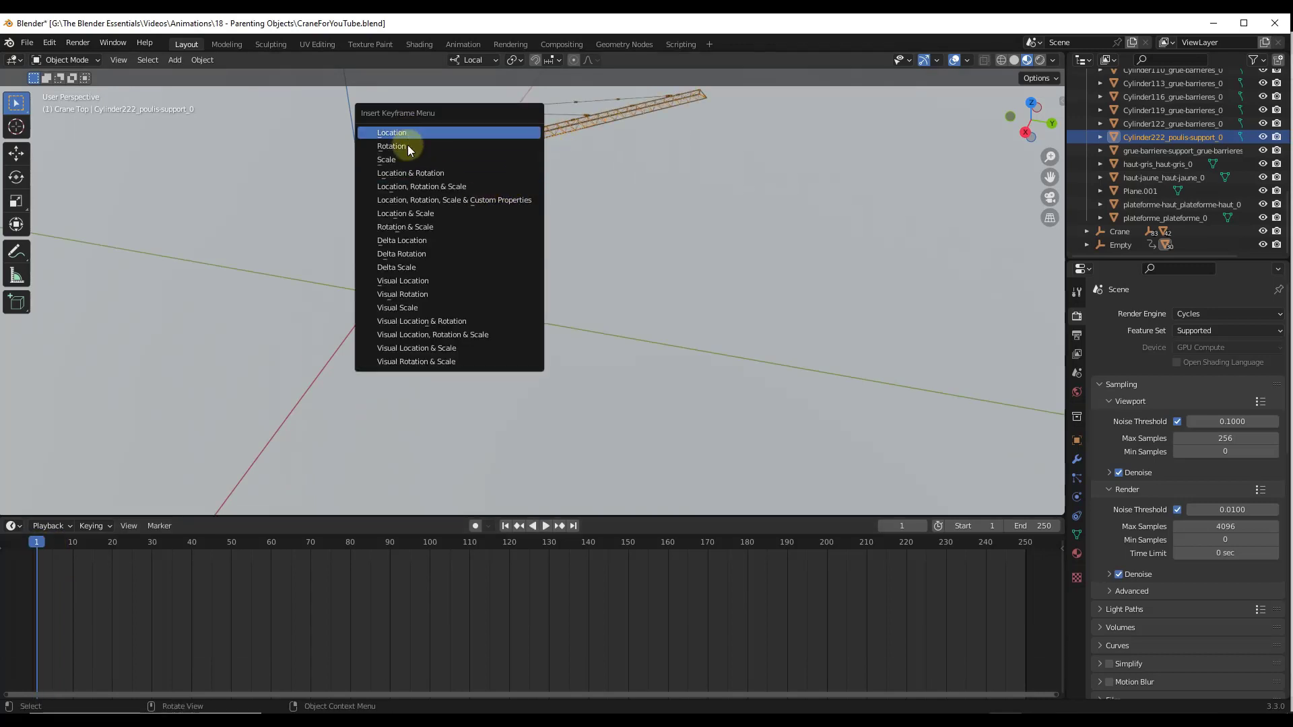
{"action": "left_click", "coordinate": [392, 133]}
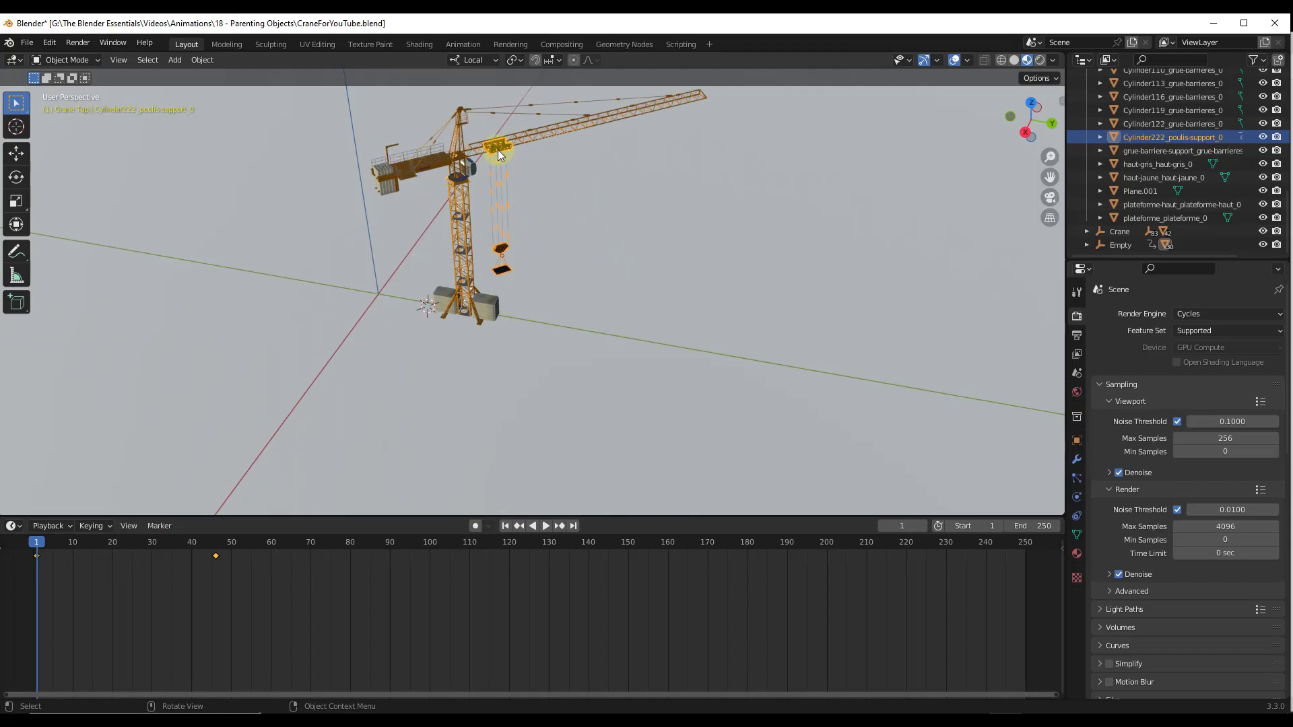
{"action": "left_click", "coordinate": [473, 59]}
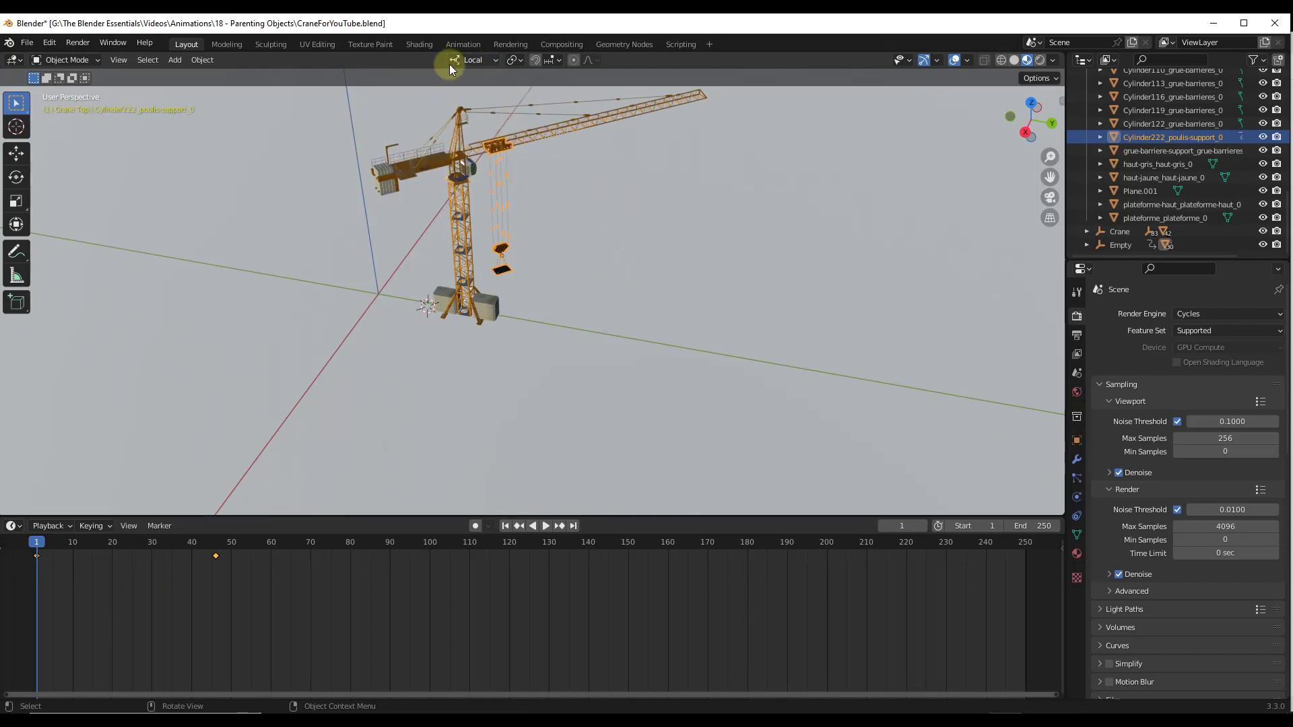
{"action": "mouse_move", "coordinate": [436, 515]}
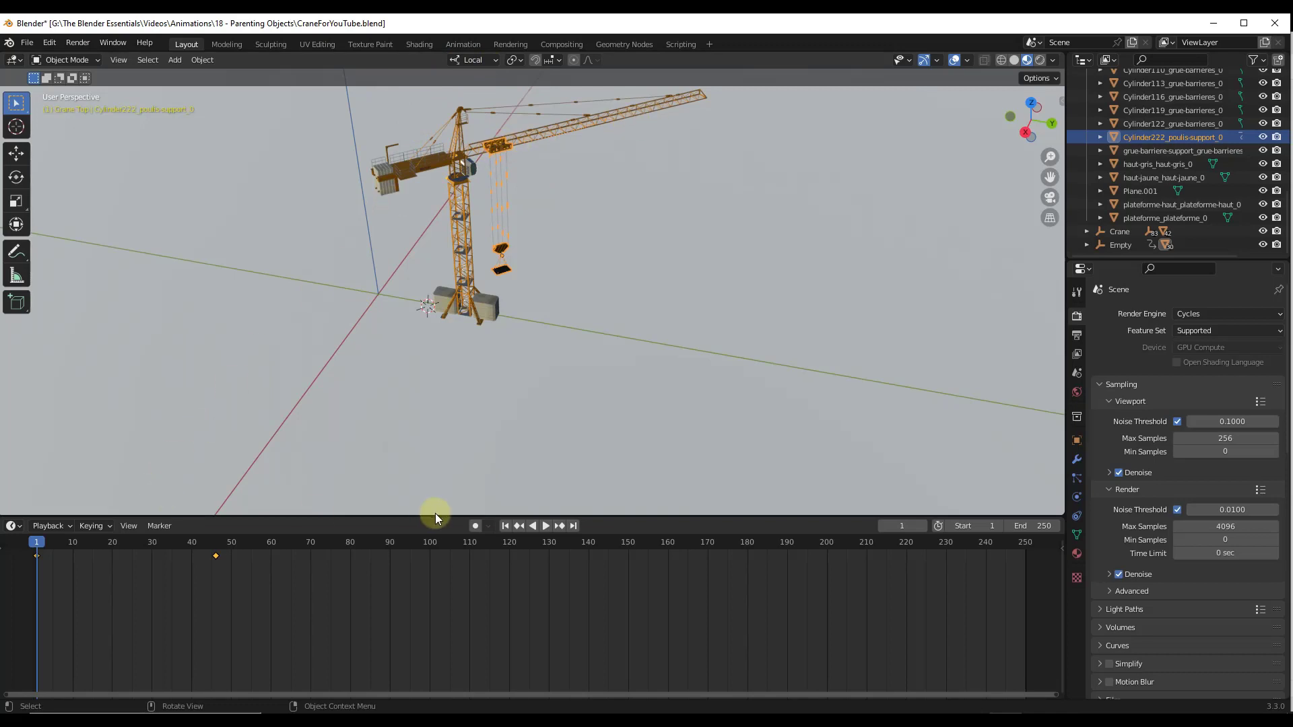
- Play, stop, and replay the animation to review the hook sliding while the crane turns
{"action": "left_click", "coordinate": [544, 526]}
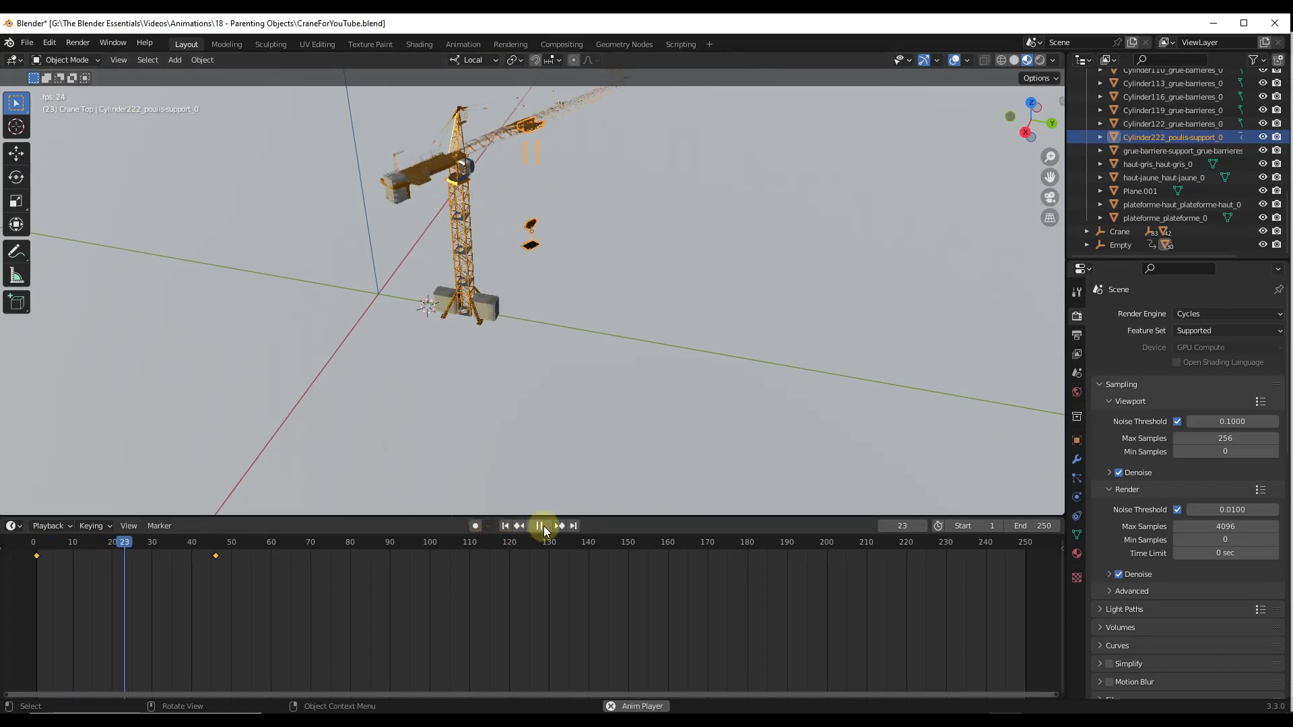
{"action": "left_click", "coordinate": [543, 525]}
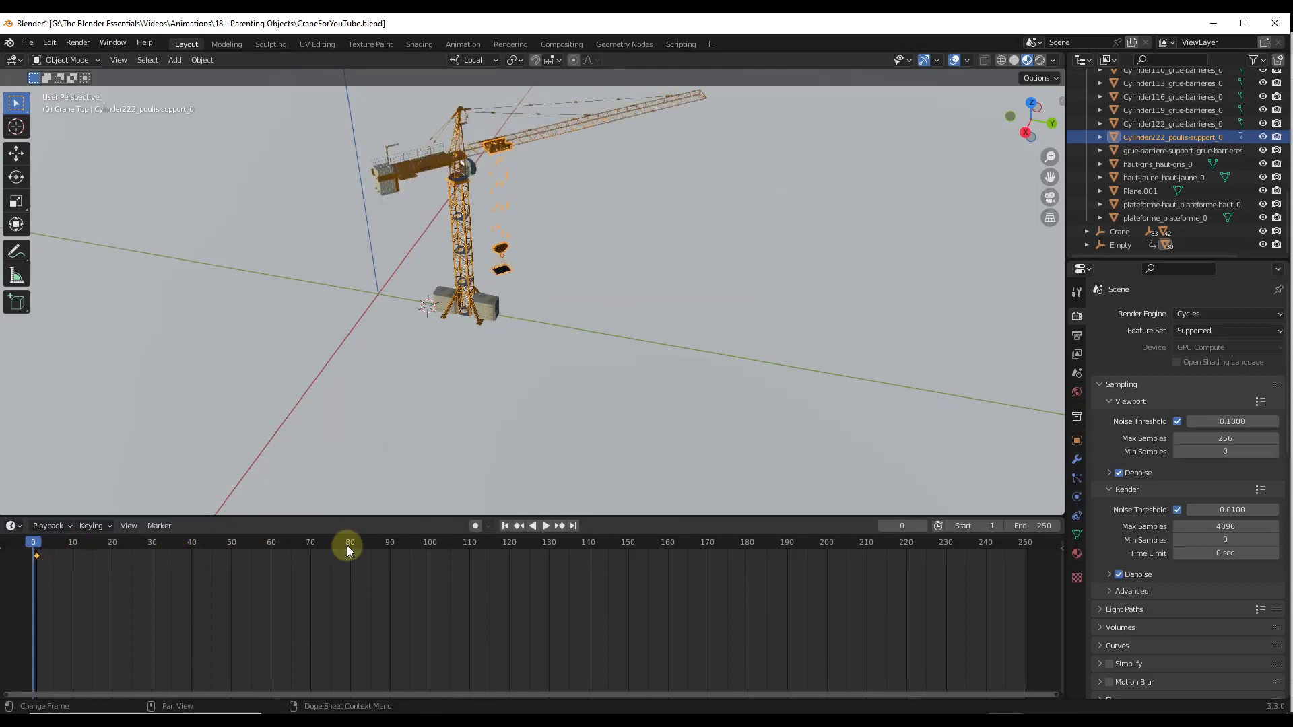
{"action": "left_click", "coordinate": [544, 525]}
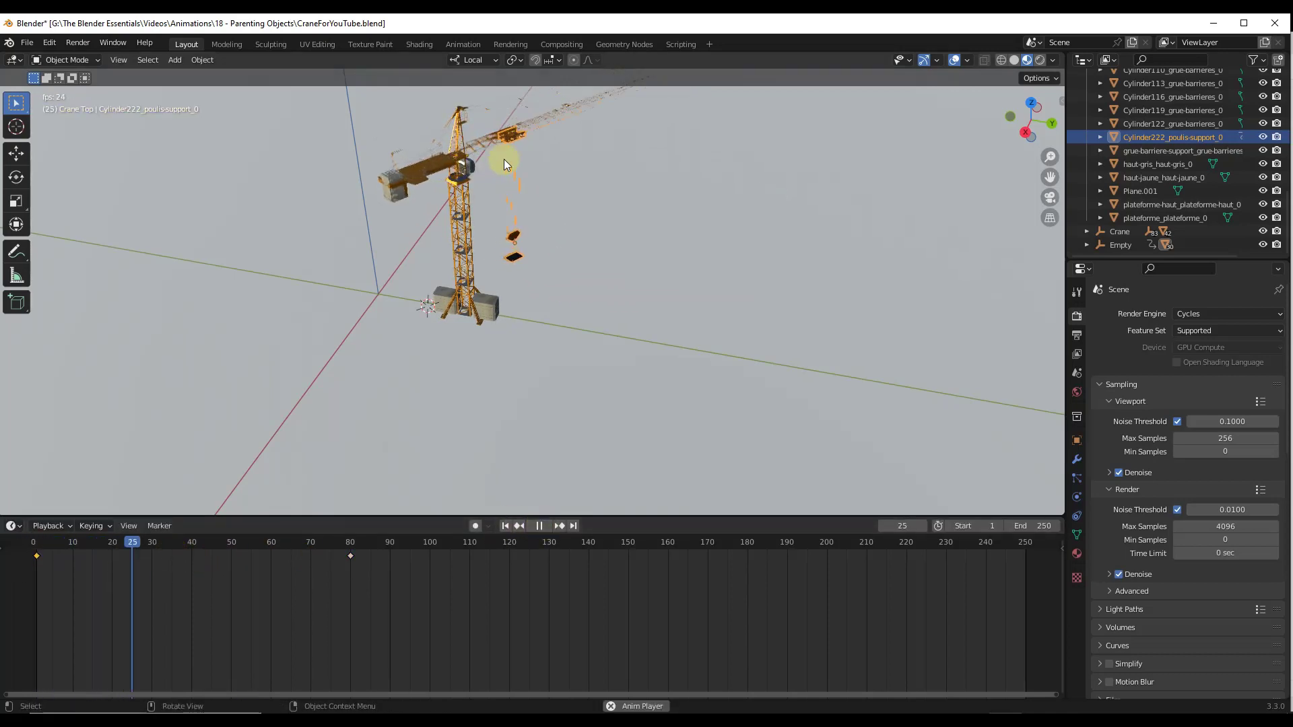